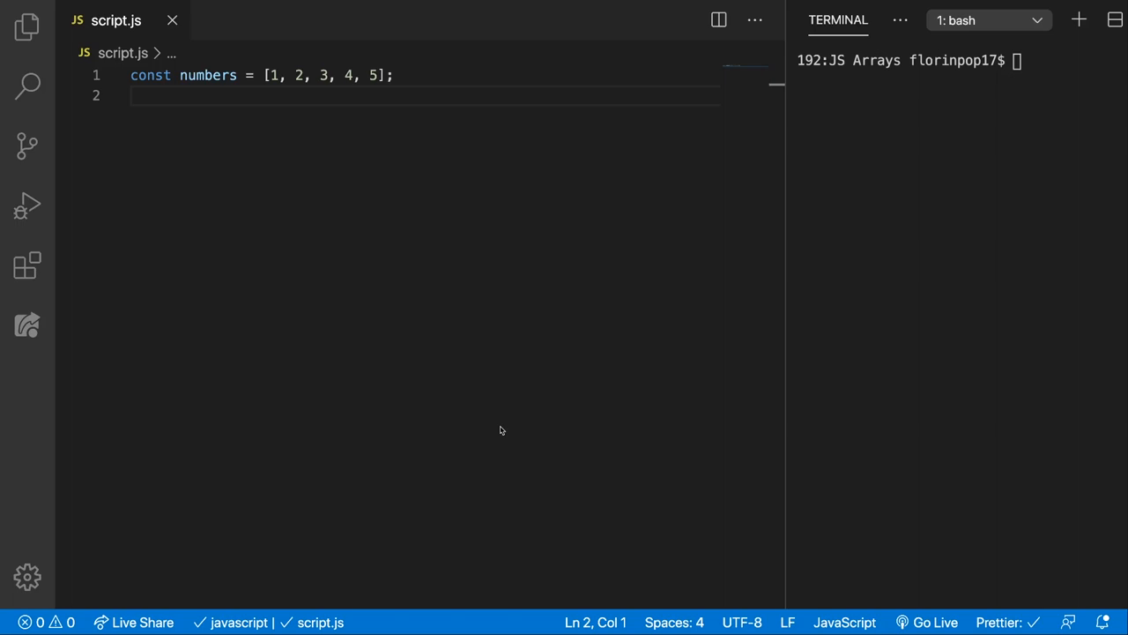
mouse_move(222, 180)
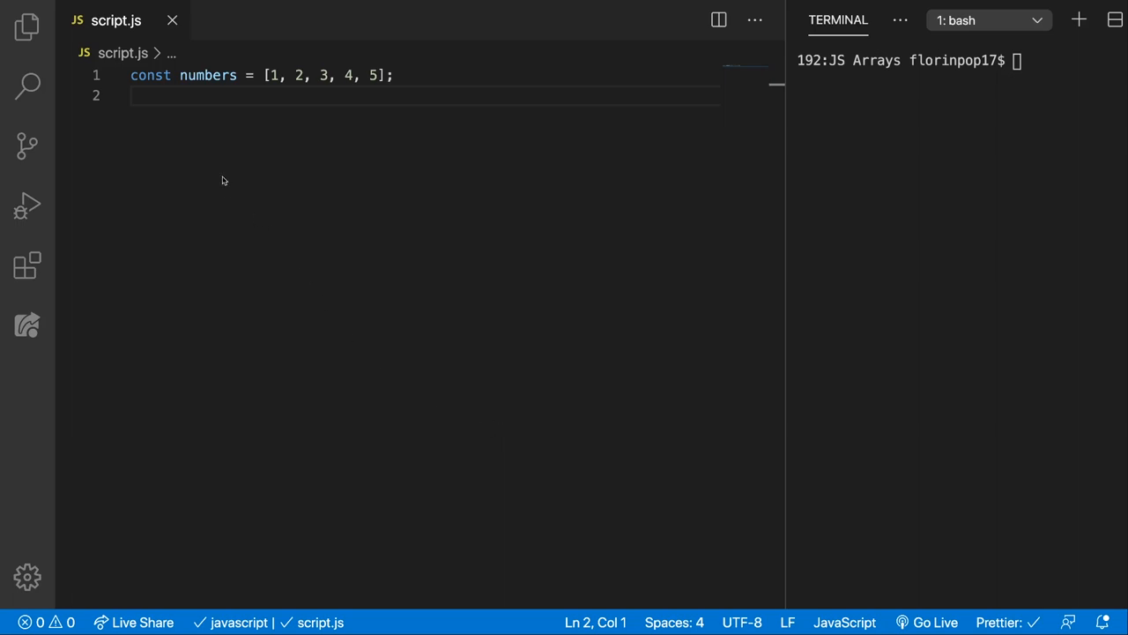
- Write a numbers.every() call and start a new line for its callback function
double_click(208, 74)
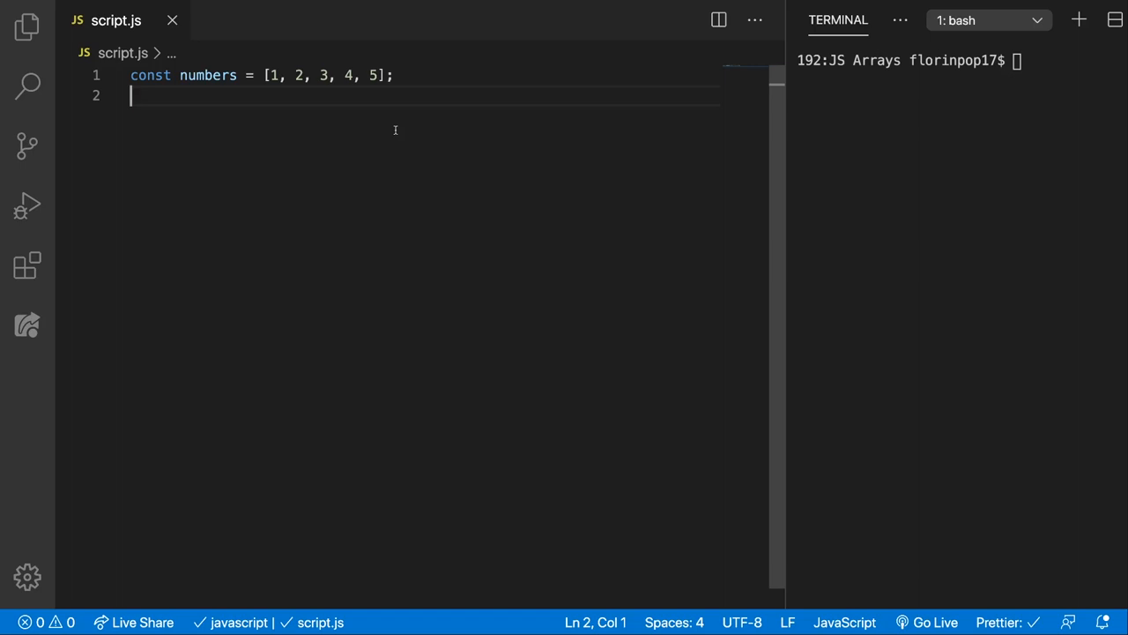
type("numbers.every")
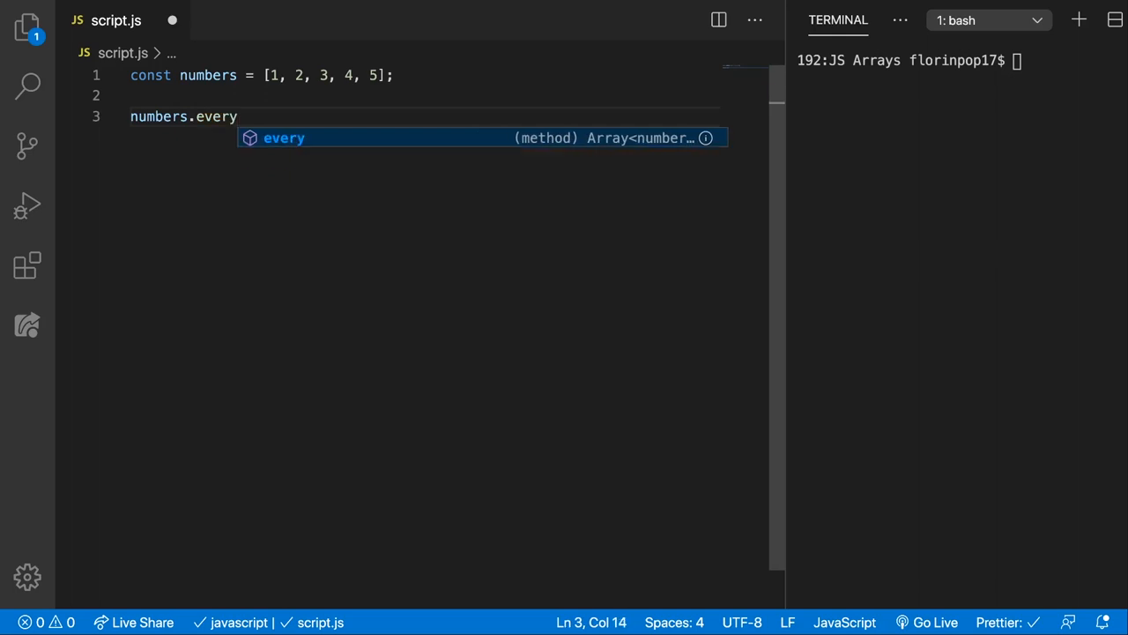
type("(")
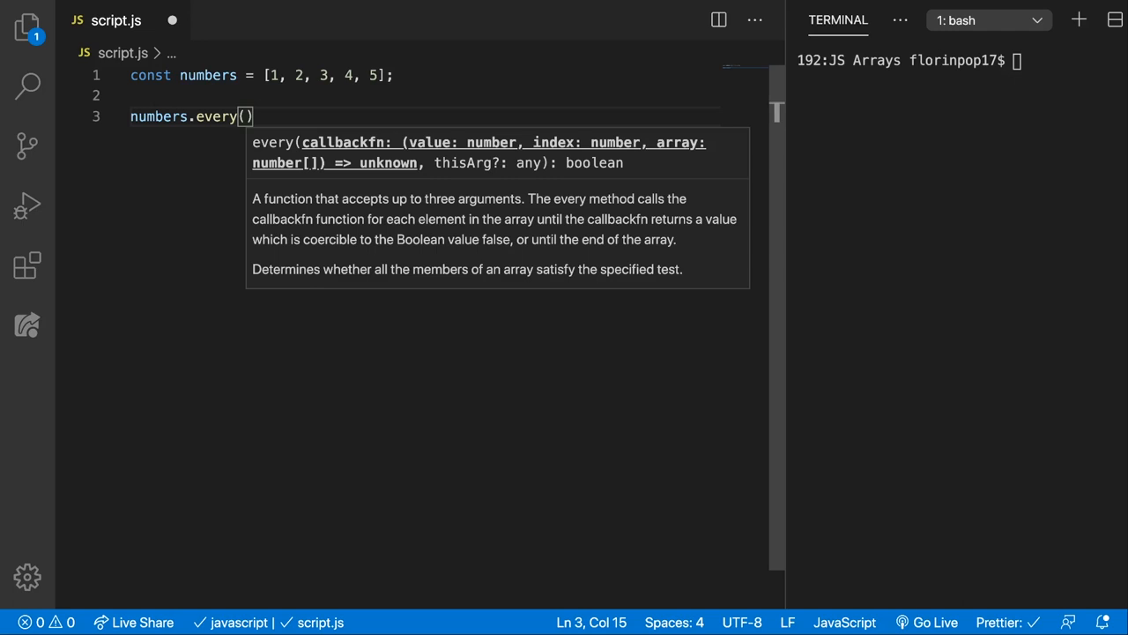
key("ArrowRight")
type("function")
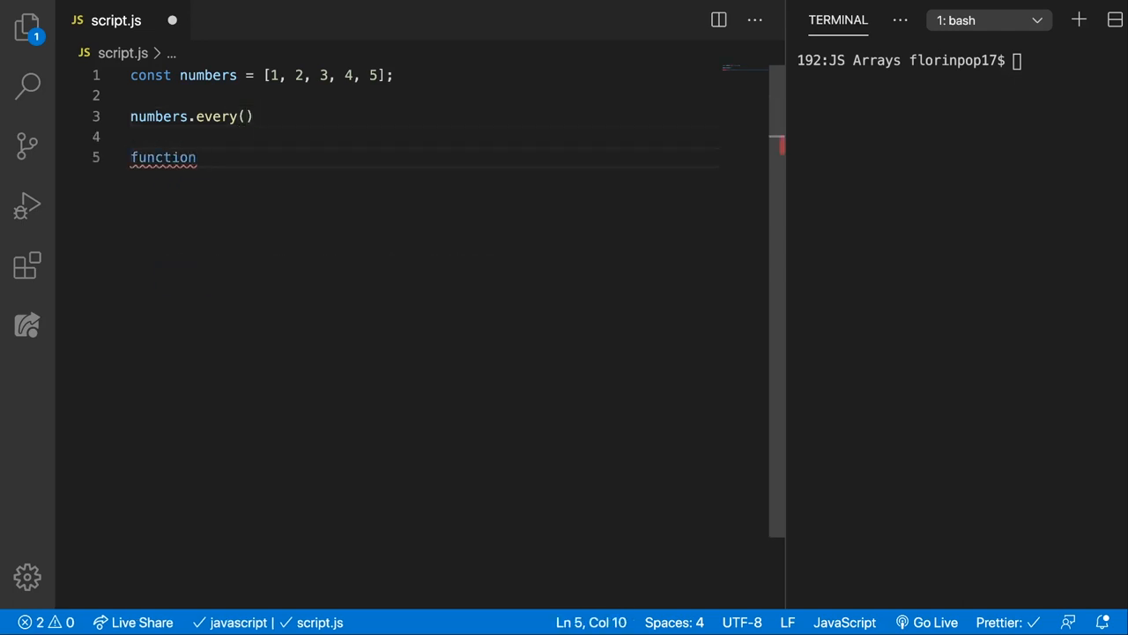
- Define function isPositive(item) { return item > 0; }, dropping the unused index and arr parameters
type("isP")
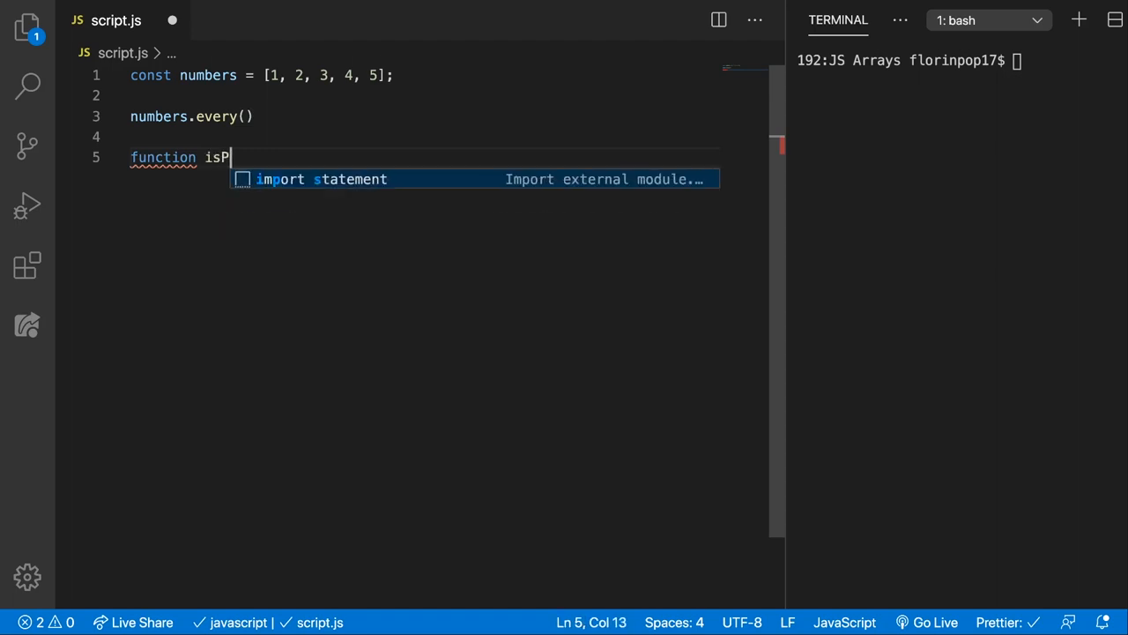
type("ositive()")
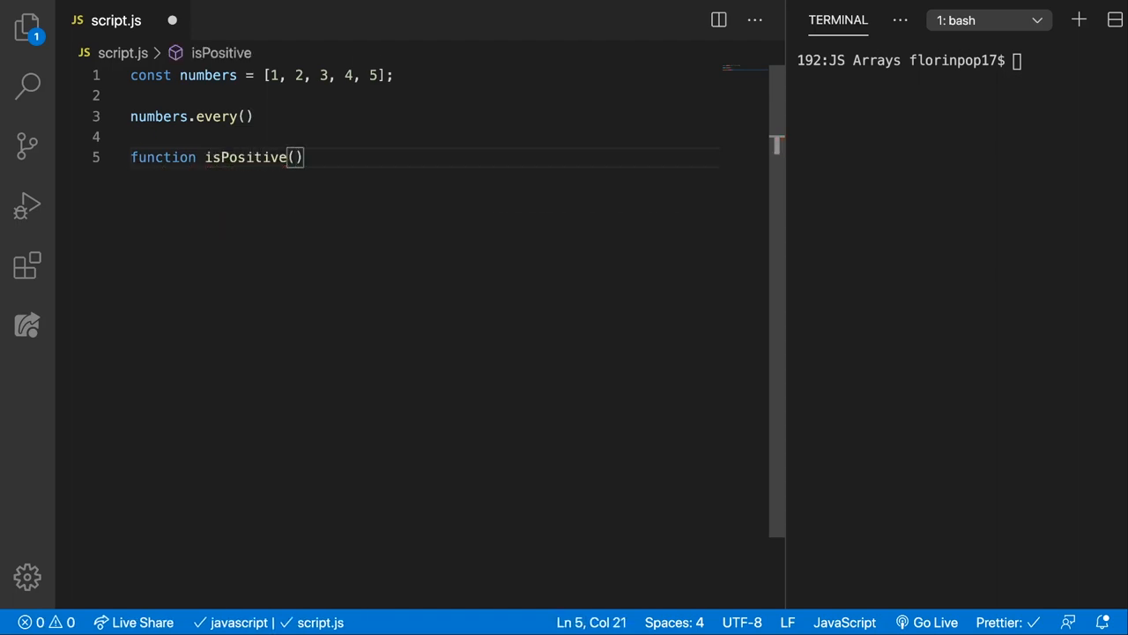
type("item,")
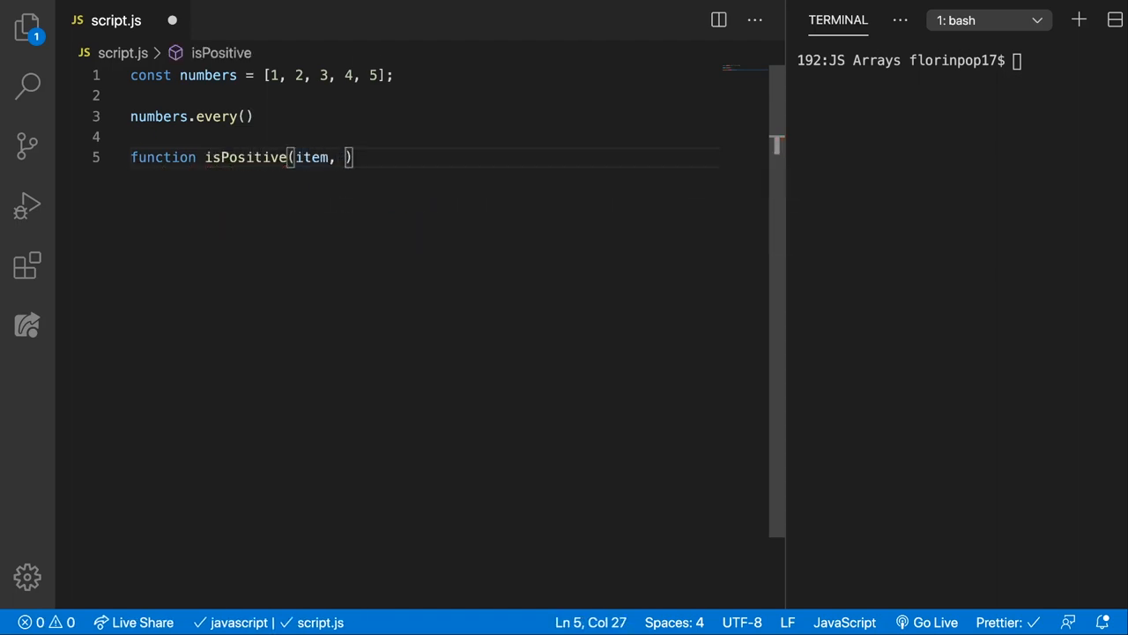
type("index, arr)")
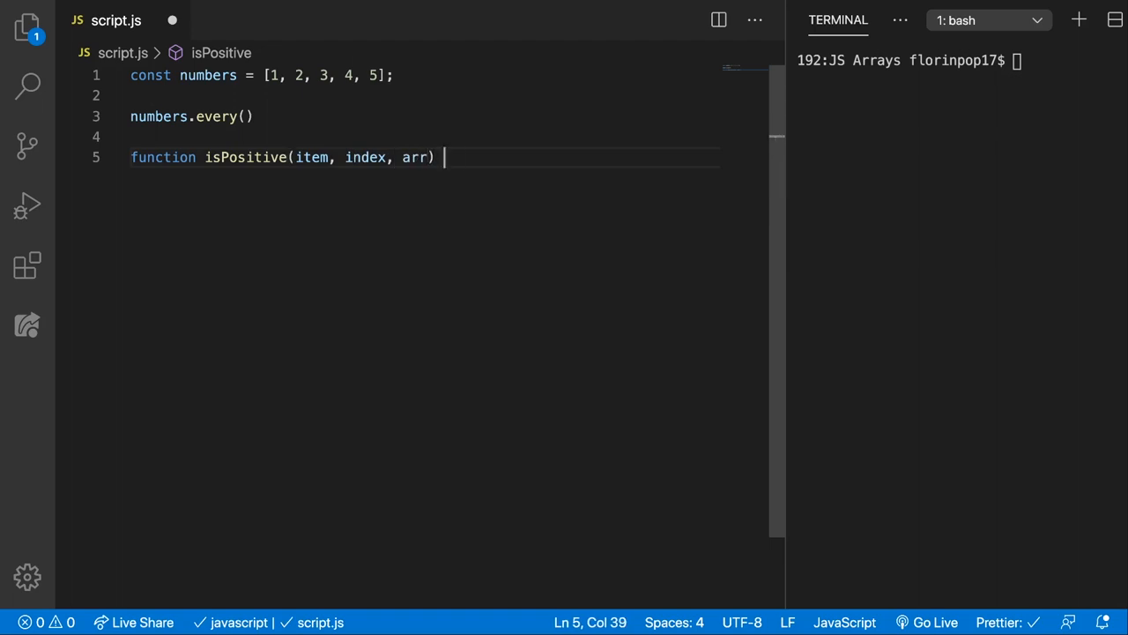
type("{")
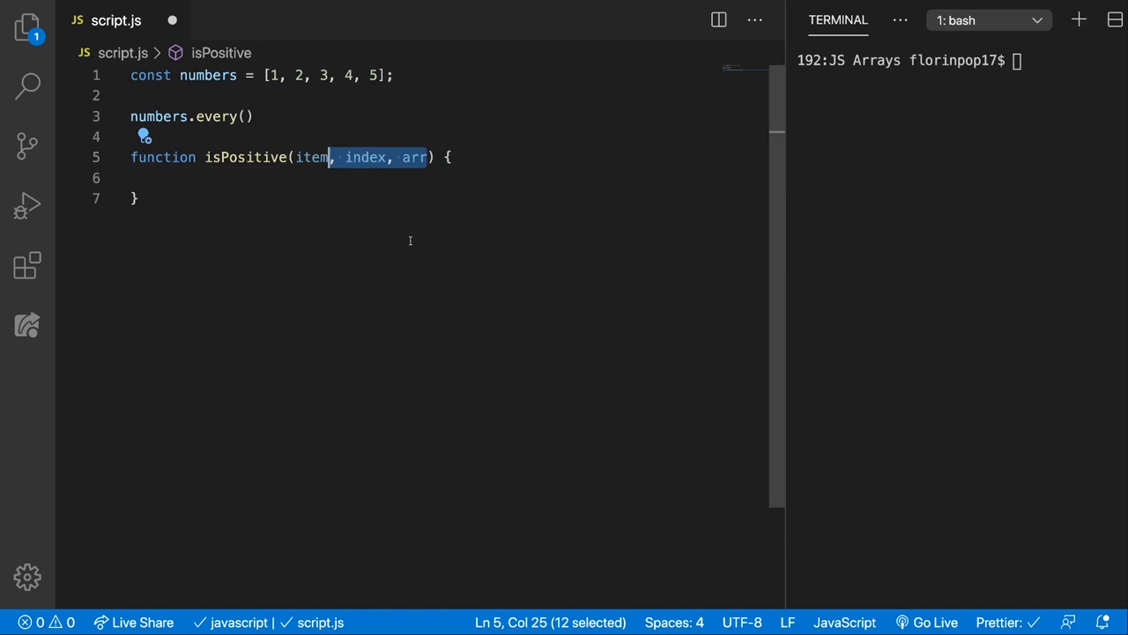
key("Delete")
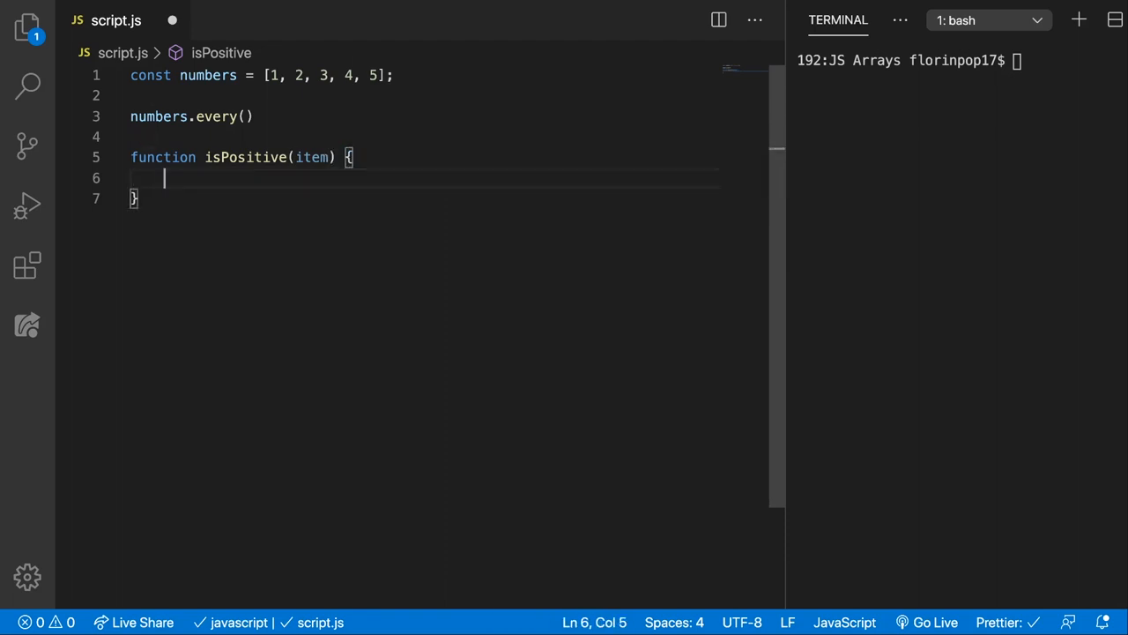
type("return")
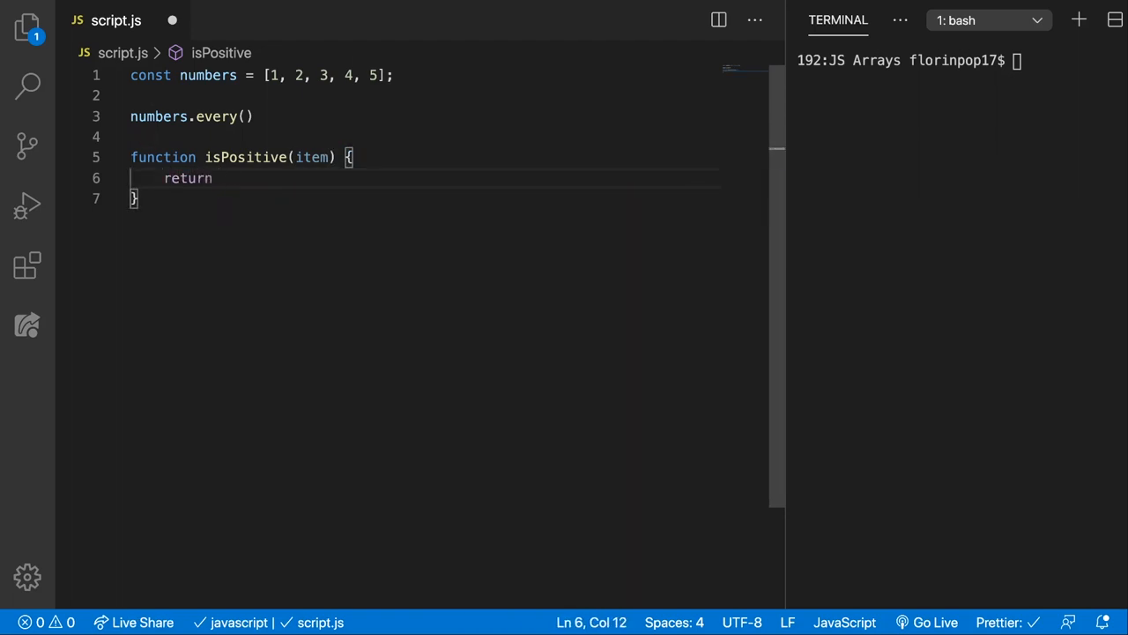
type("item > 0;")
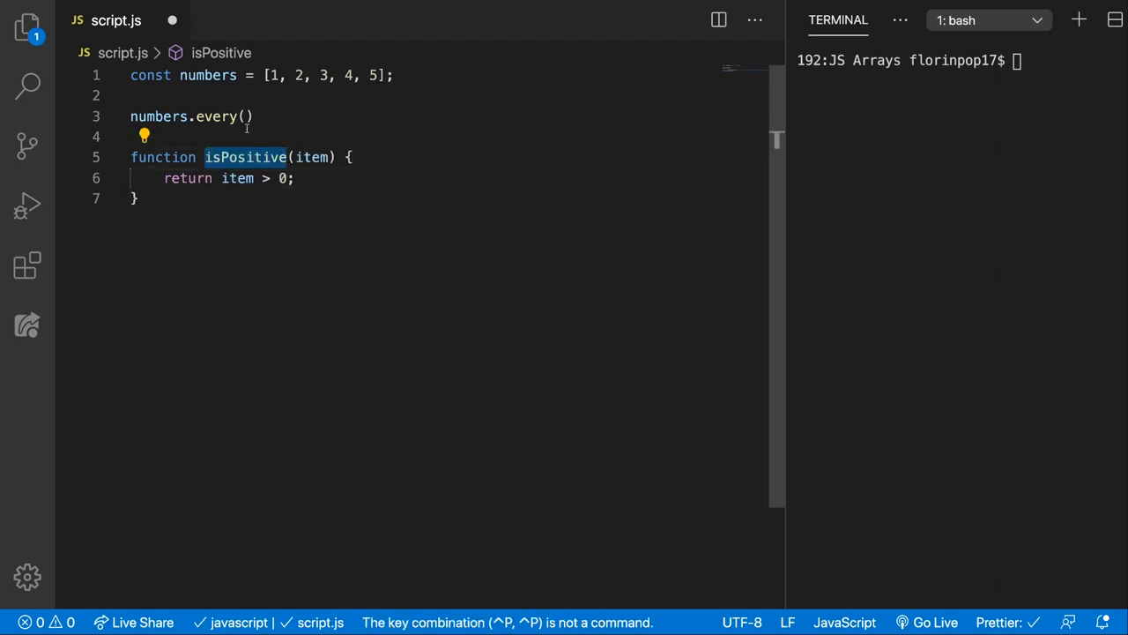
- Pass isPositive to numbers.every and begin a console statement
type("isPositive")
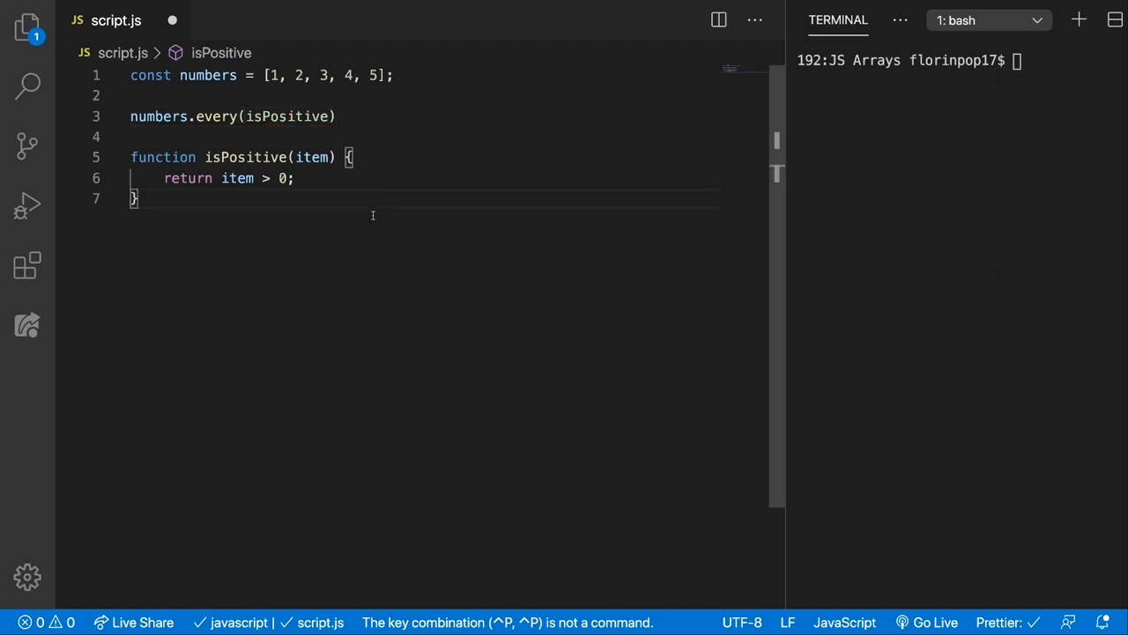
type("console")
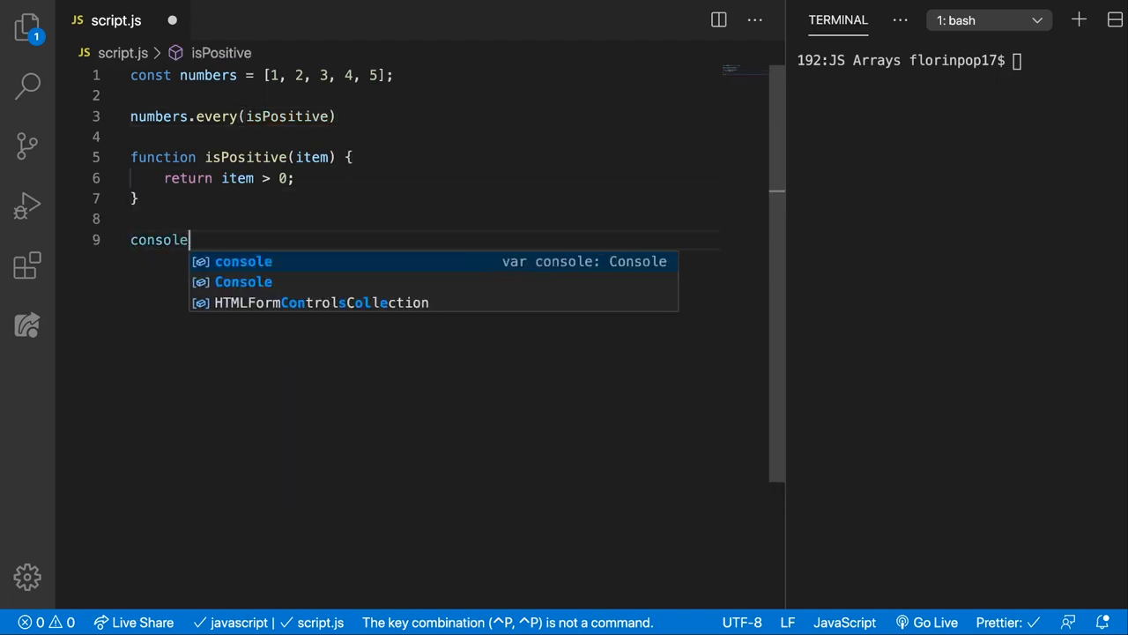
- Log res to print true, then add -1 to numbers and rerun so it prints false
type(".log(res);")
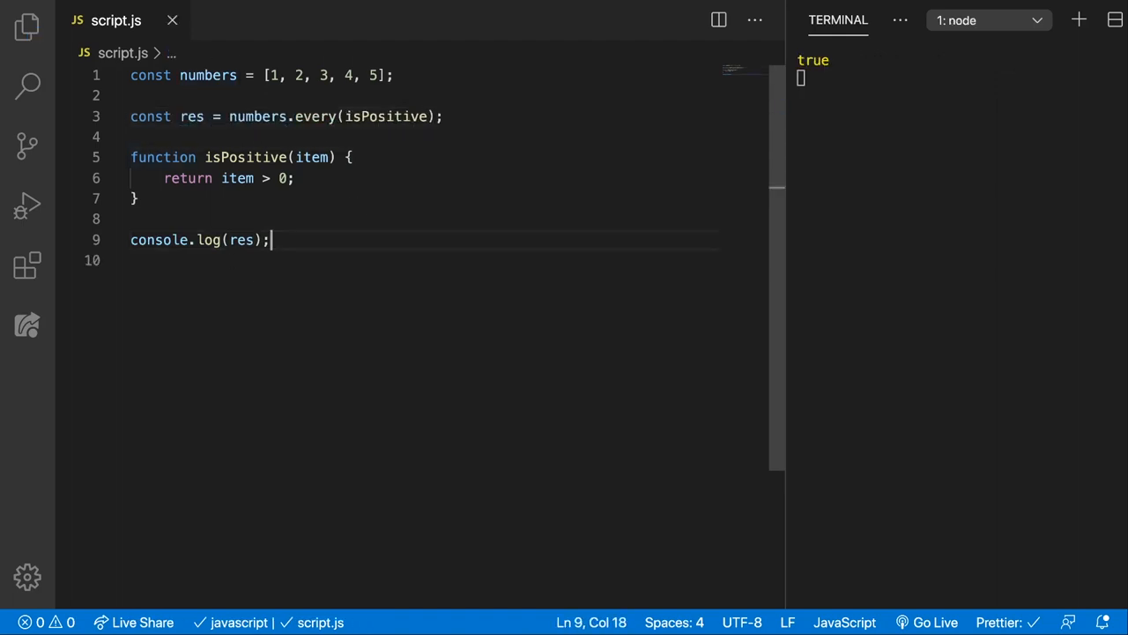
mouse_move(504, 206)
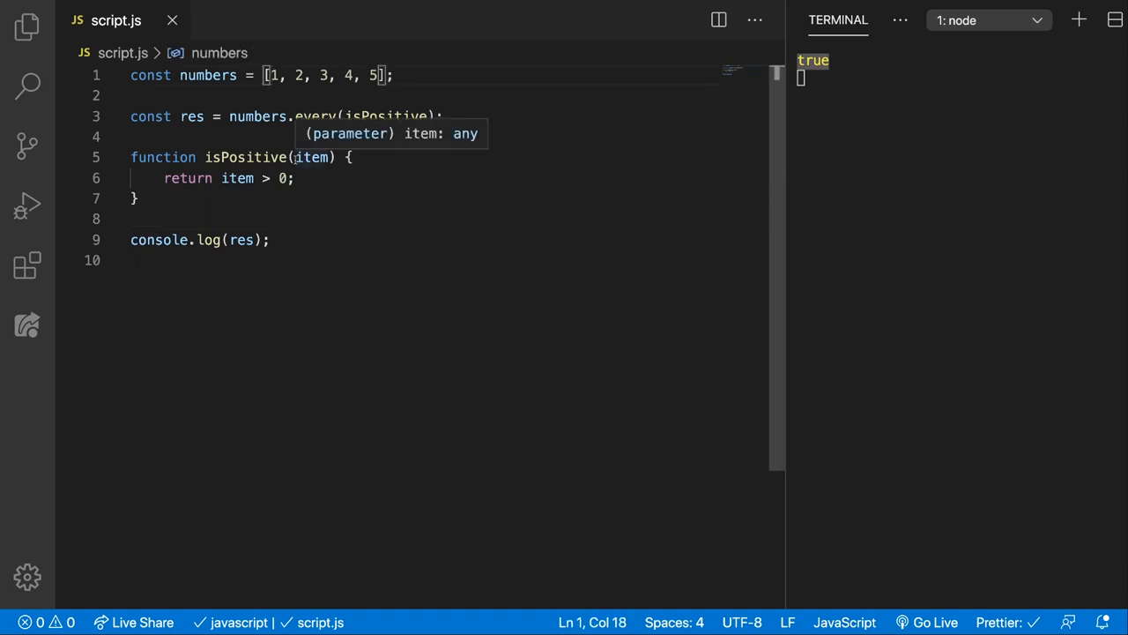
type("-1,")
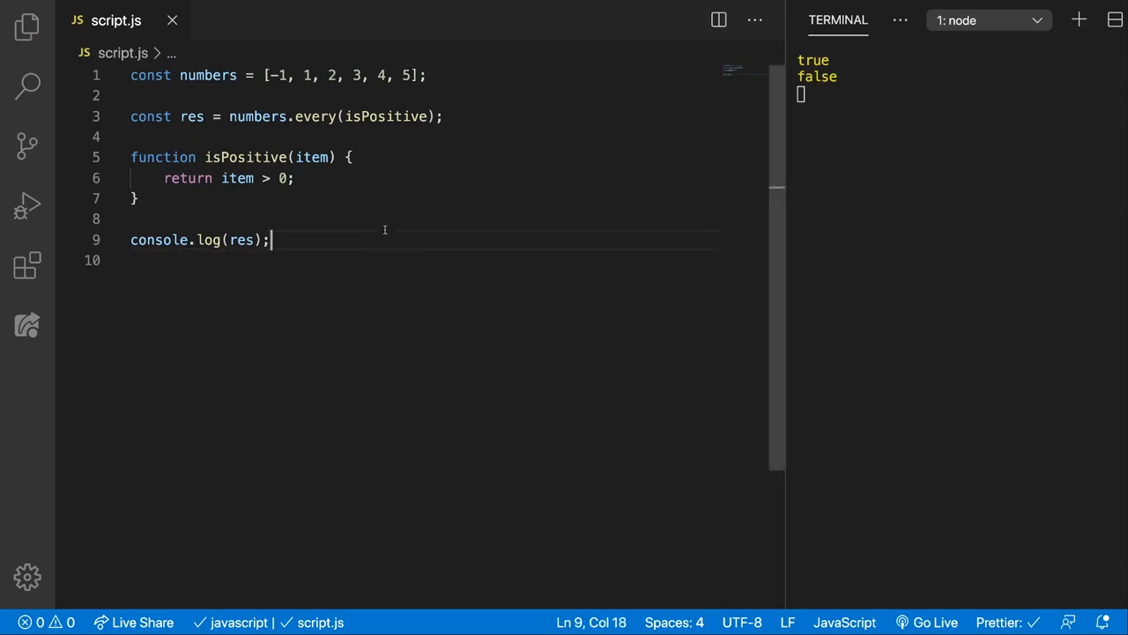
key("Ctrl+P")
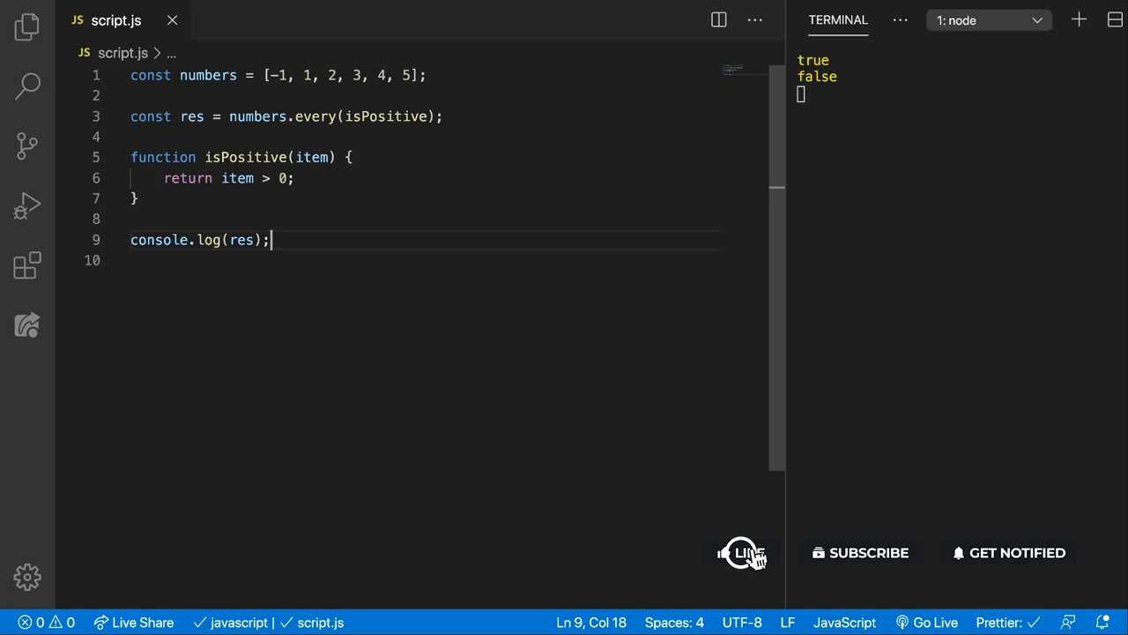
- Give the fourth person surname: 'Jai' and start const res = after the persons array
left_click(860, 552)
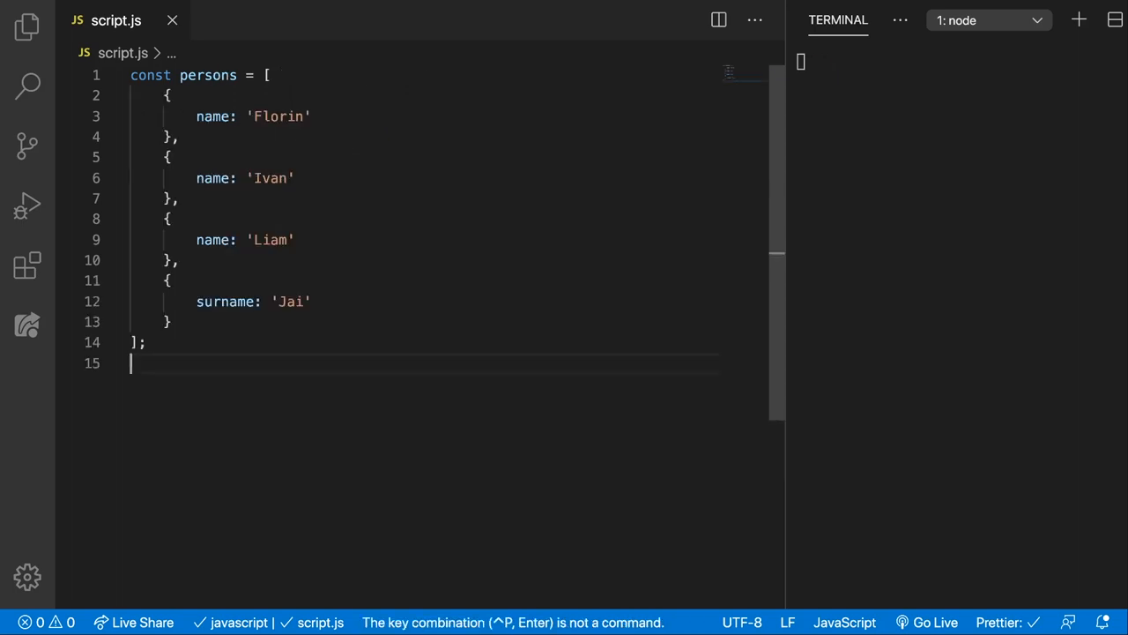
key("Enter")
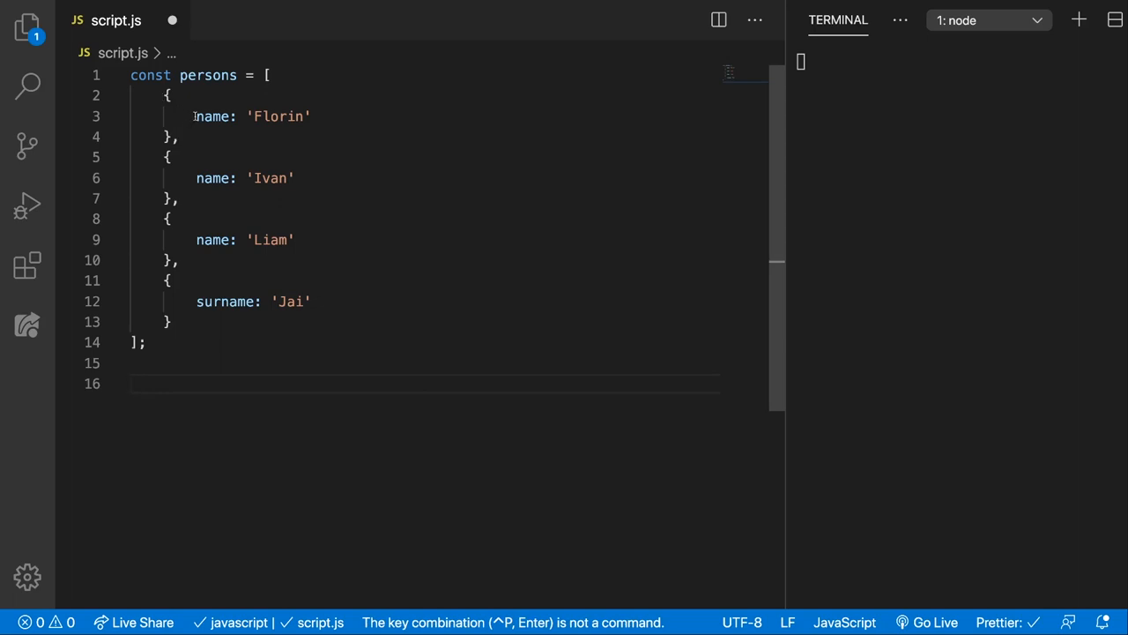
double_click(213, 116)
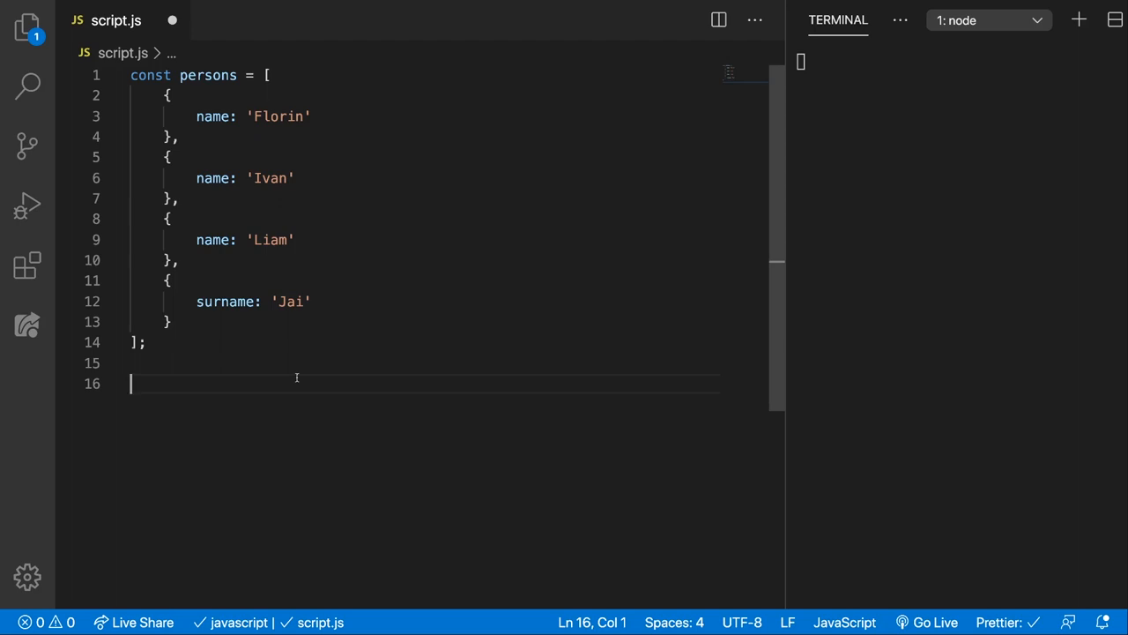
type("const res =")
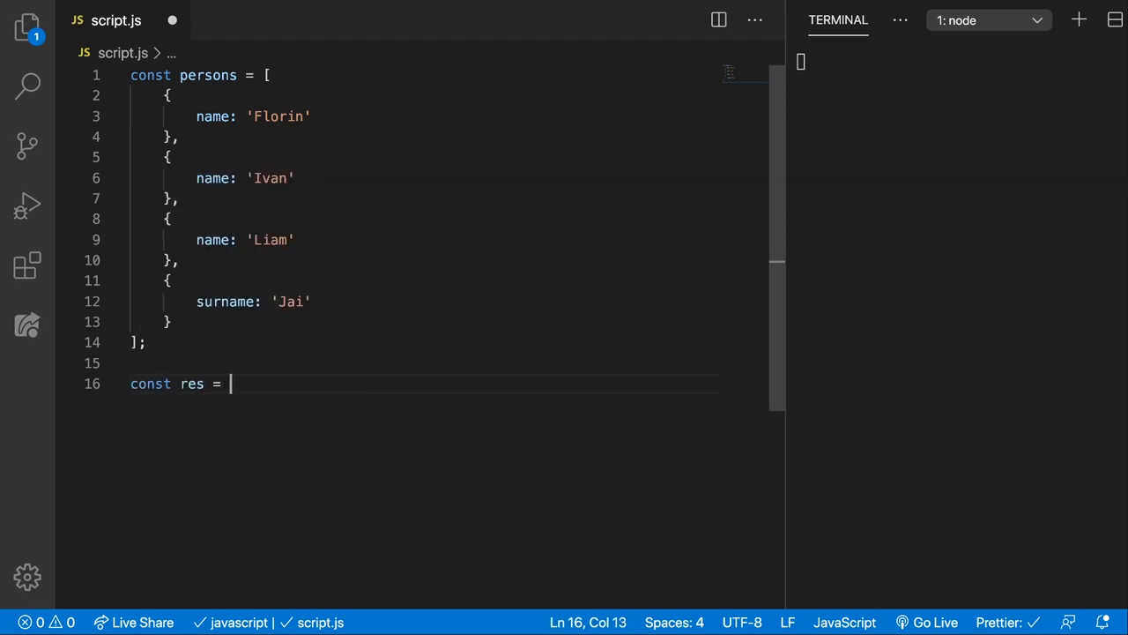
- Write persons.every(person => person.name !== undefined) as the res check
type("persons.")
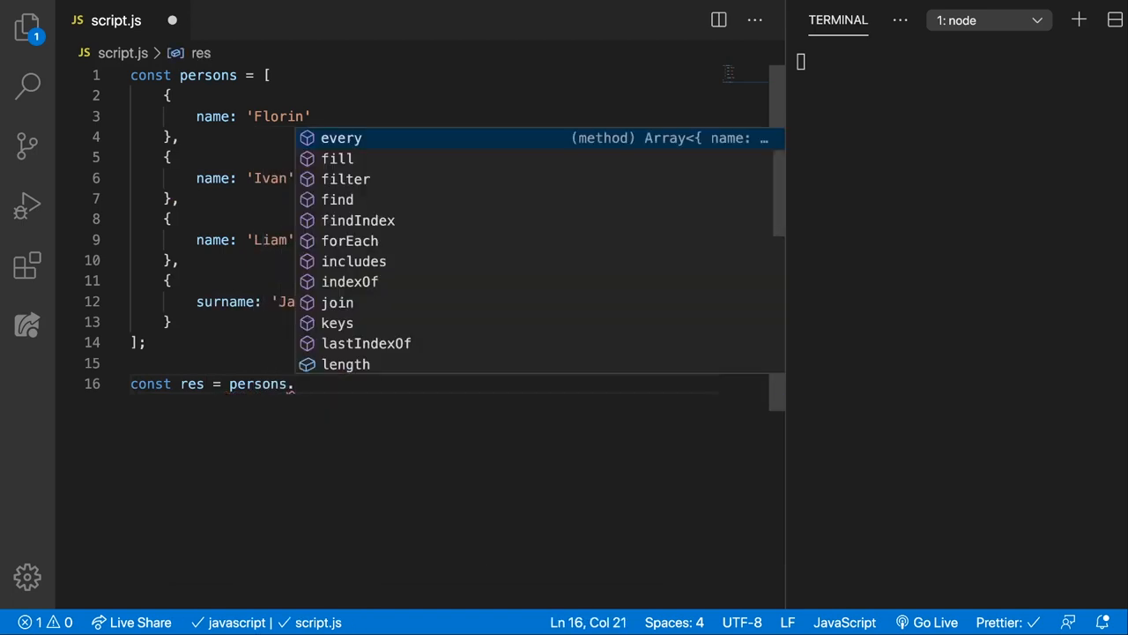
left_click(340, 137)
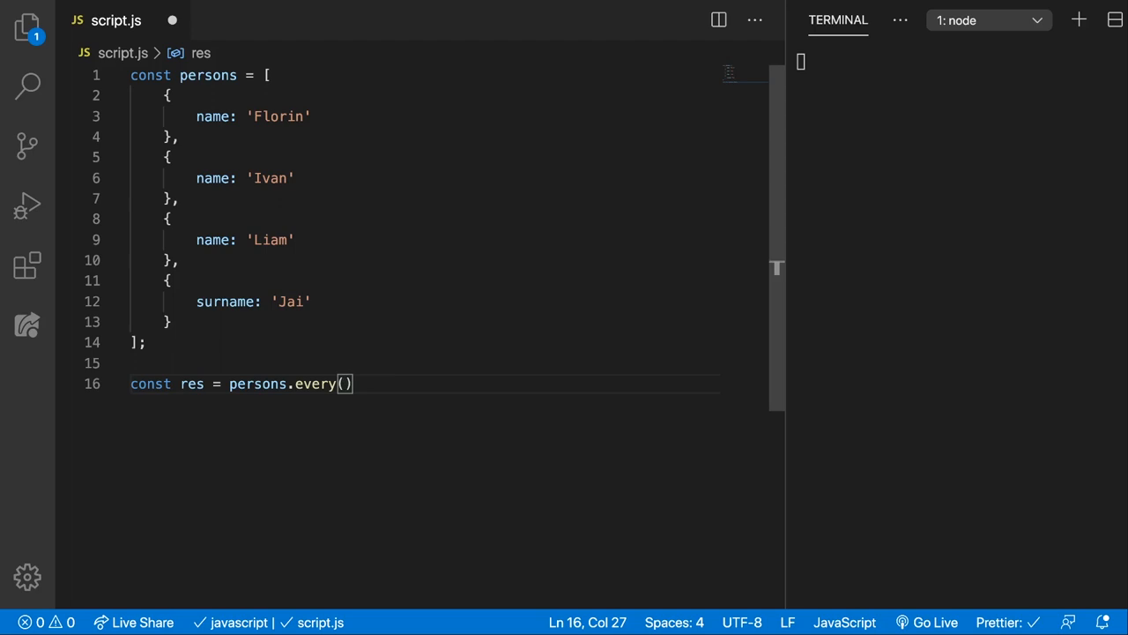
type("perfon")
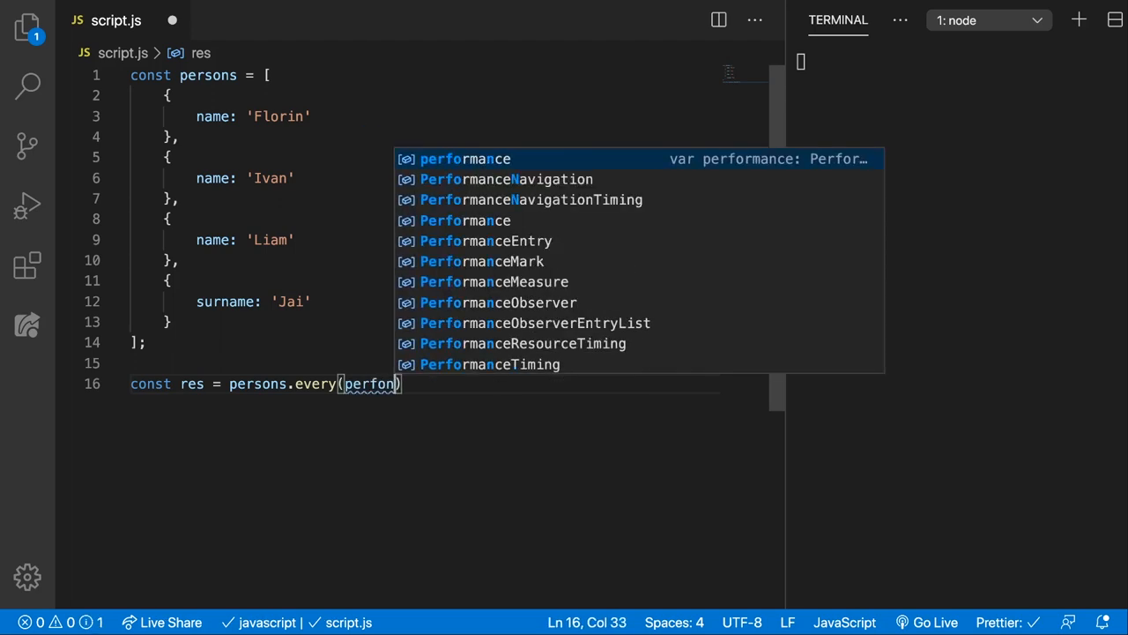
type("person =>")
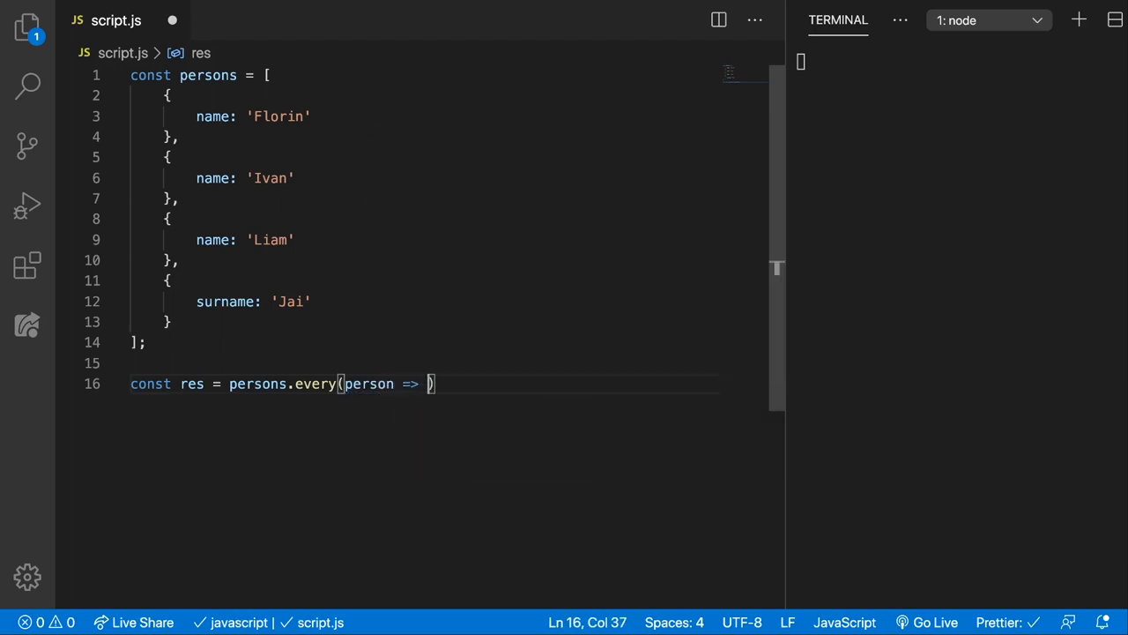
type("person")
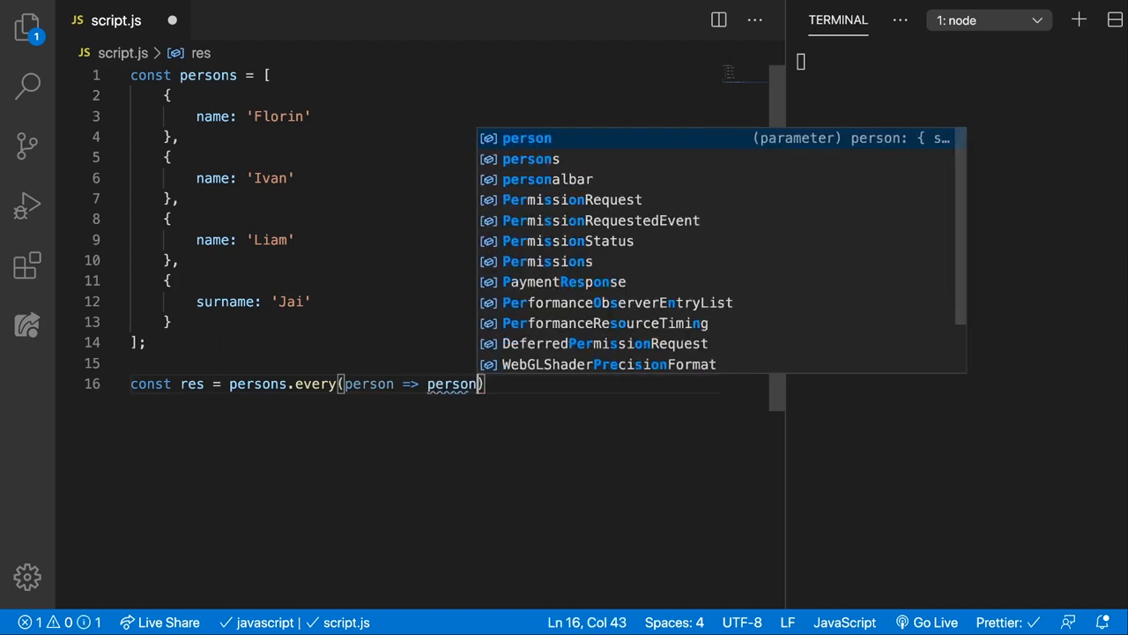
type(".name !== undefined")
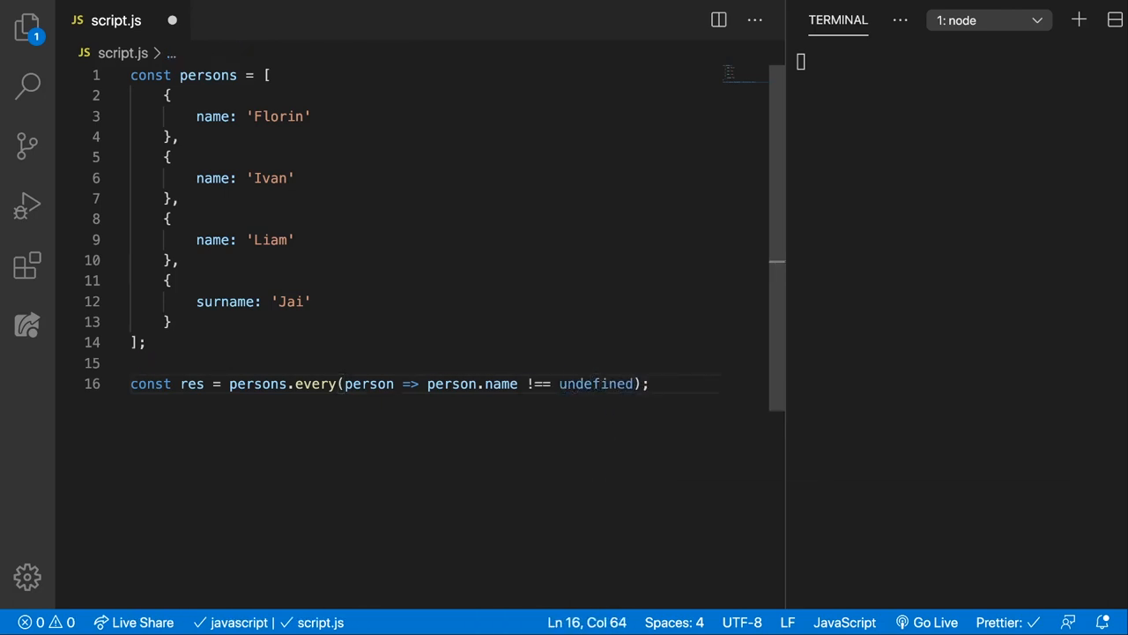
- Log res as false, then select Jai's surname key to rename it to name
type("console.log(res);")
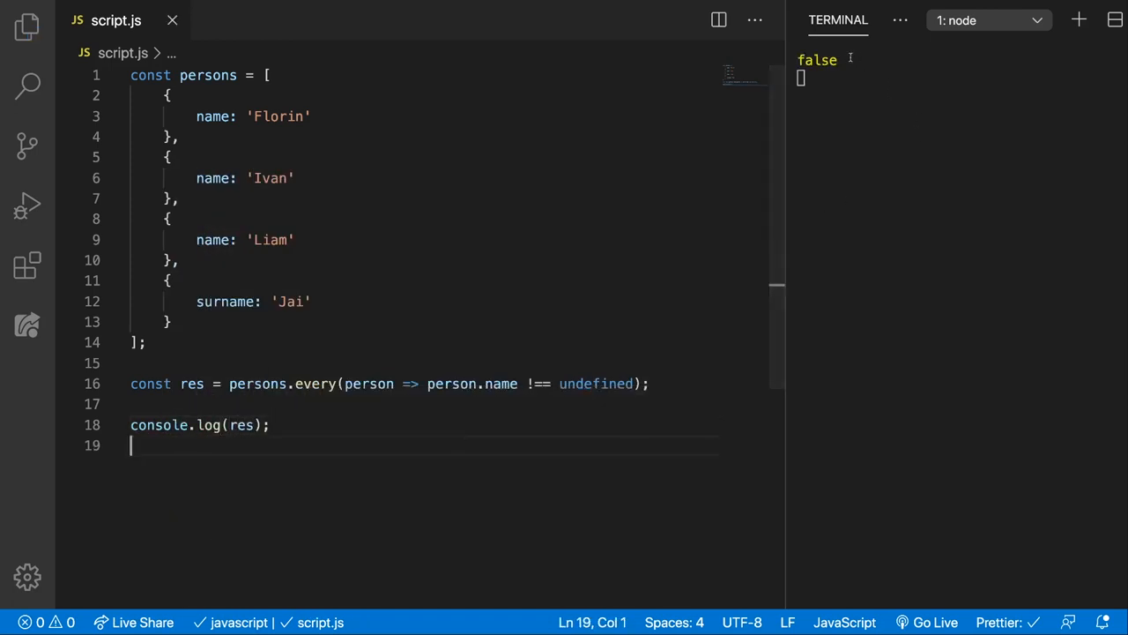
double_click(293, 300)
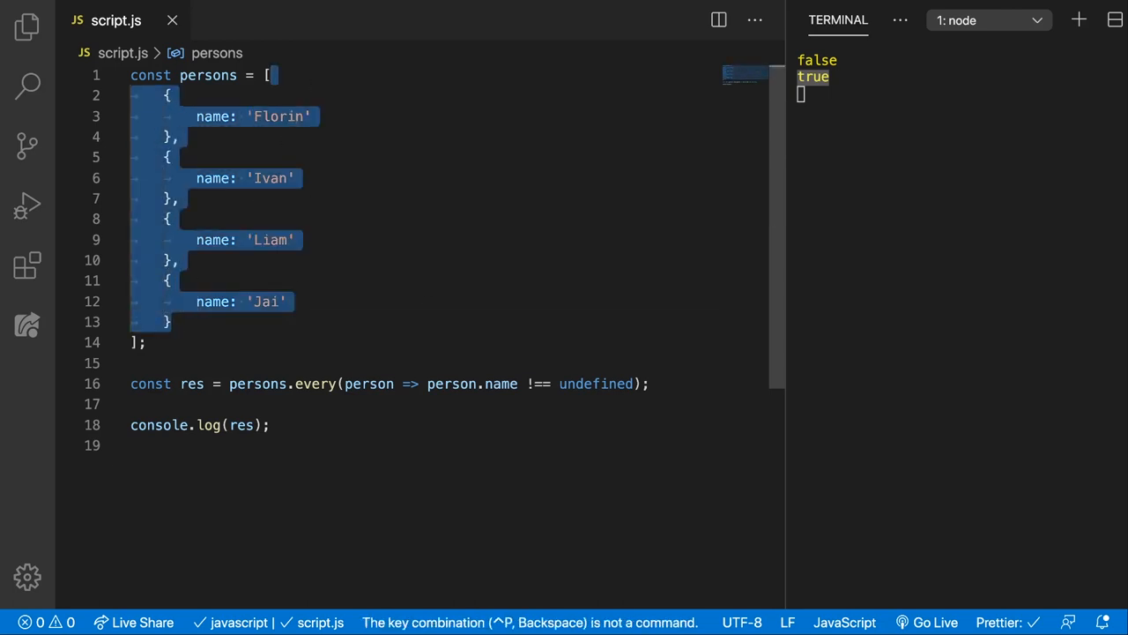
- Replace the objects with [1, 2, 3], [4, 5, 6], [7, 8, 9] and rename persons to arrys
type("[1,]")
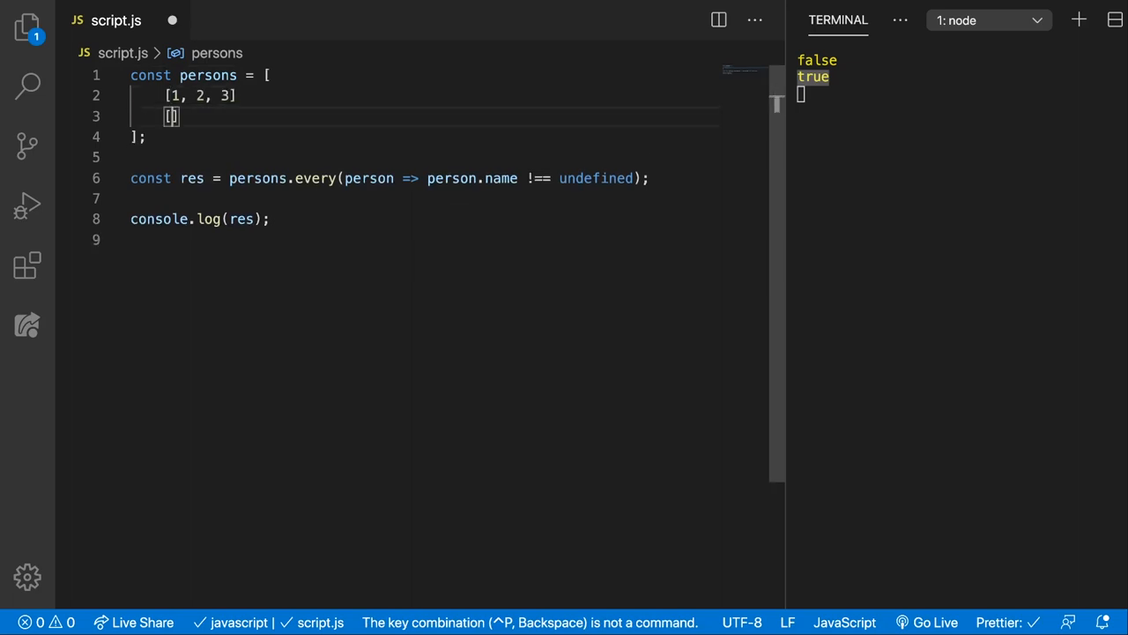
type("[4, 5, 6]")
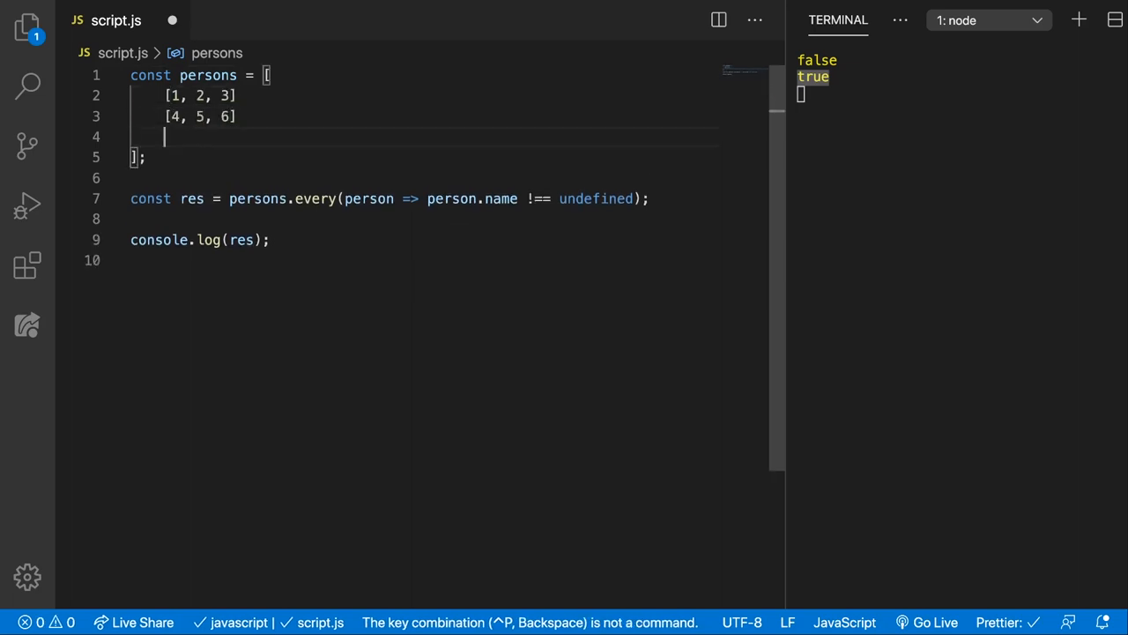
type("[7, 8, 9]")
left_click(423, 76)
type("arry")
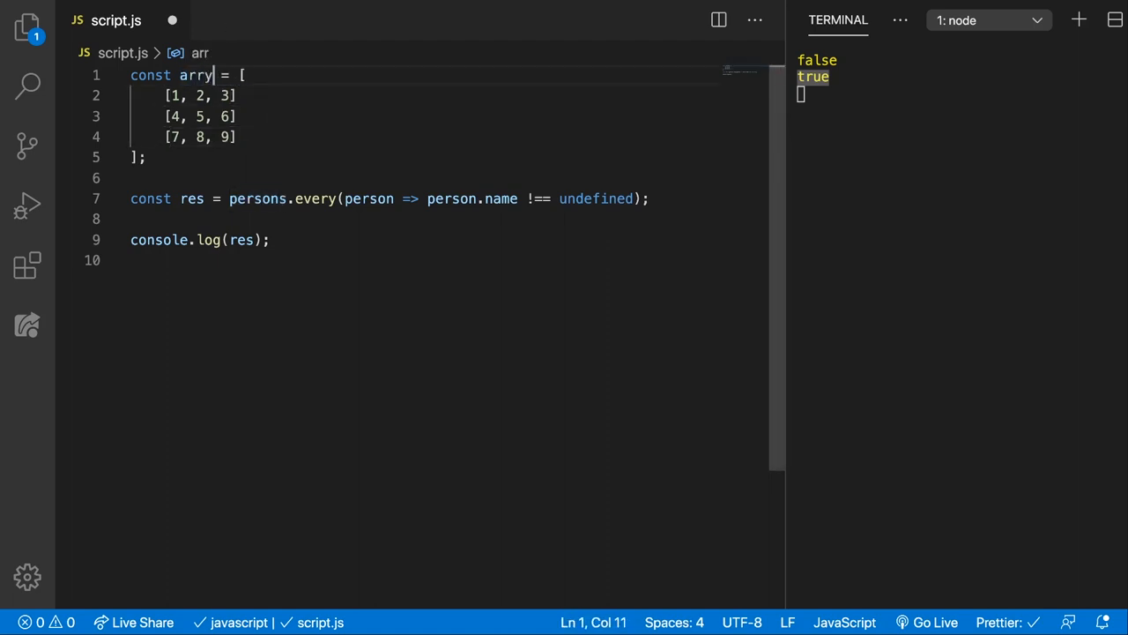
type("s")
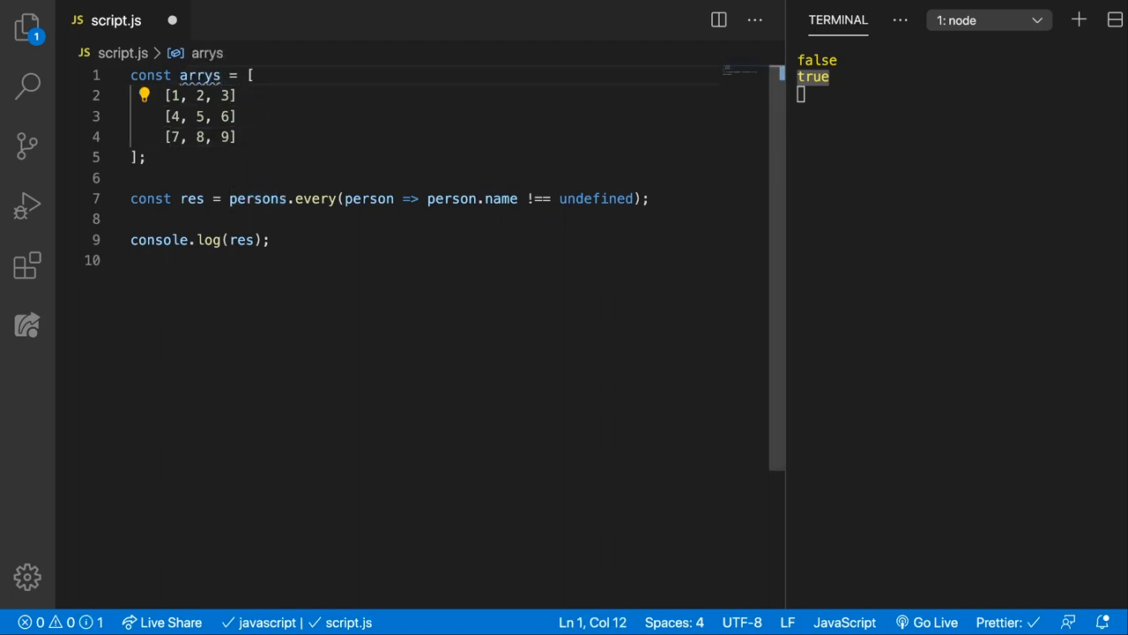
type("arrys.every(arr => Arra);")
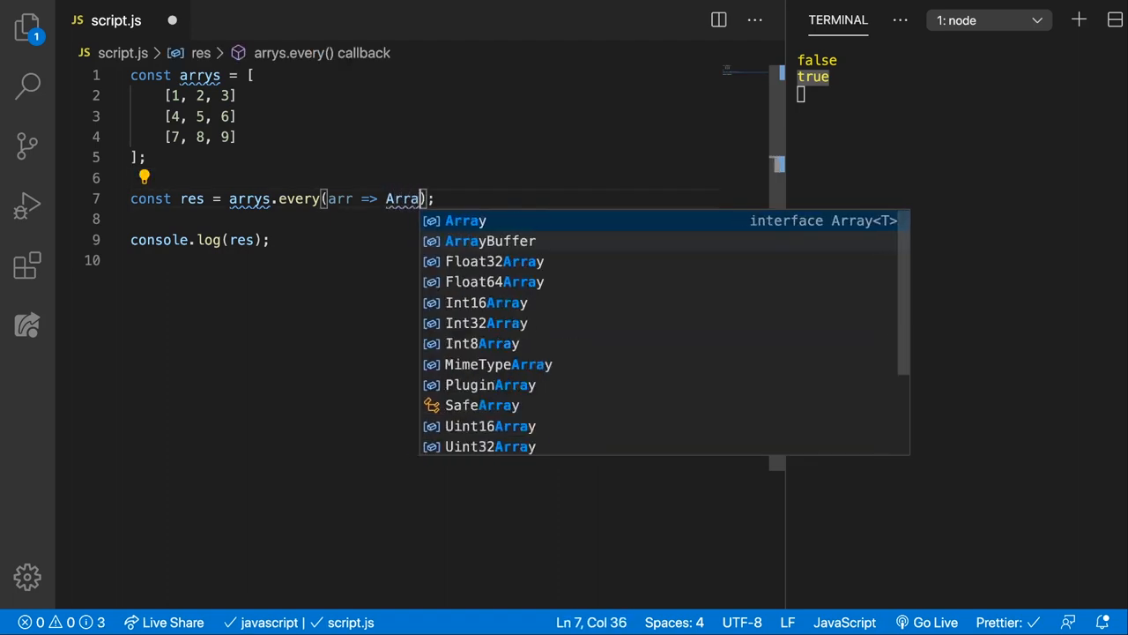
- Check arrys.every with Array.isArray(arr) logging true, then replace [7, 8, 9] with '123'
type(".isArray(")
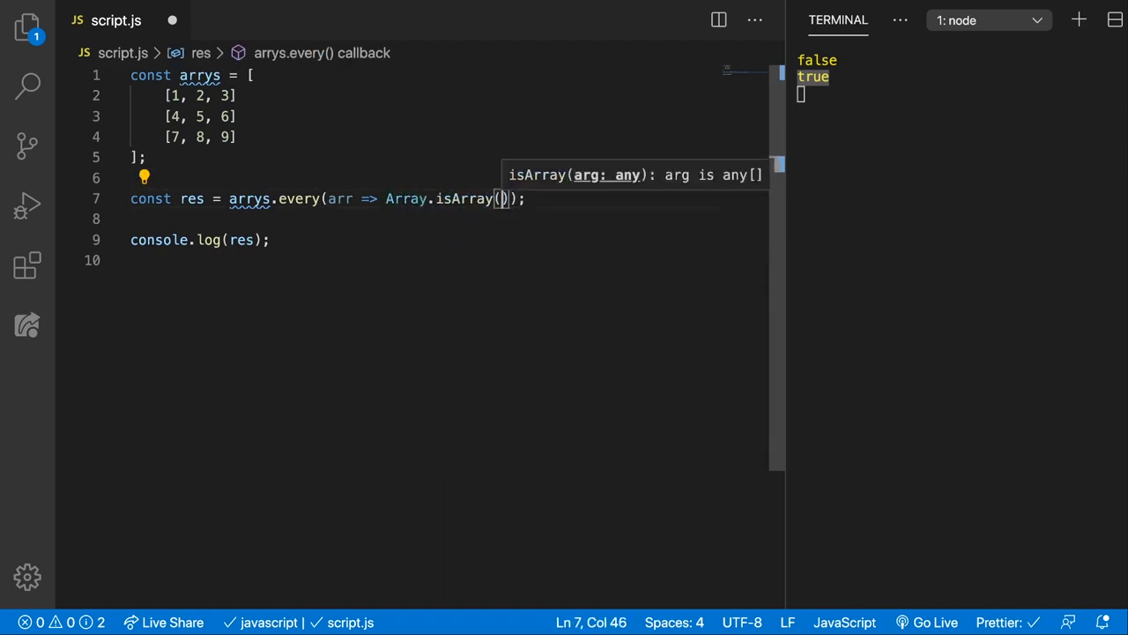
type("arr")
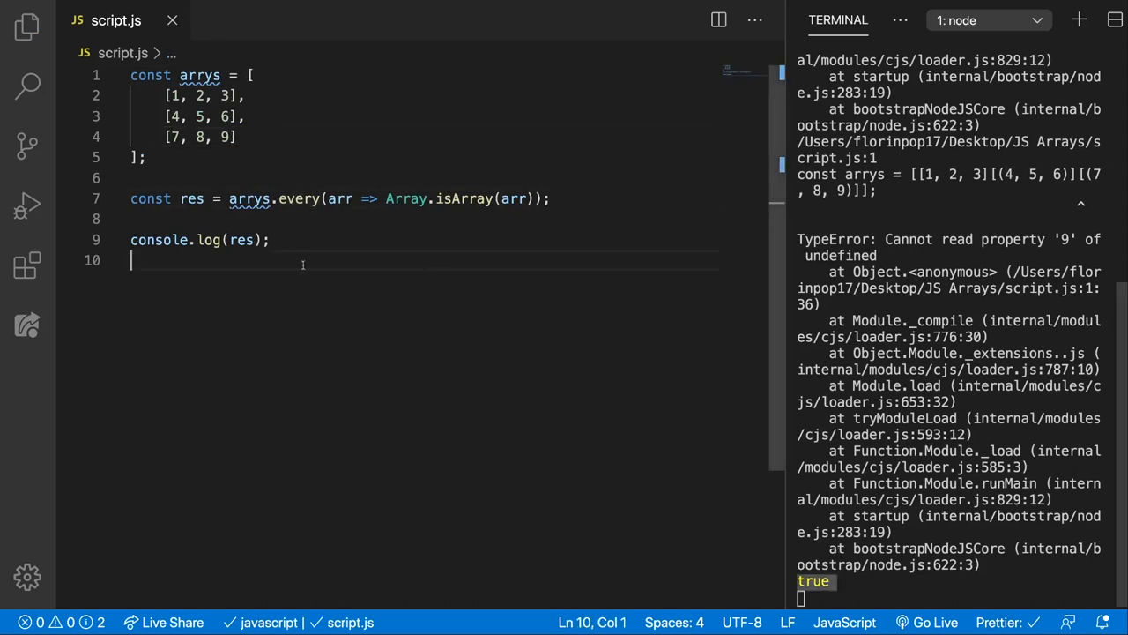
left_click_drag(162, 137, 237, 137)
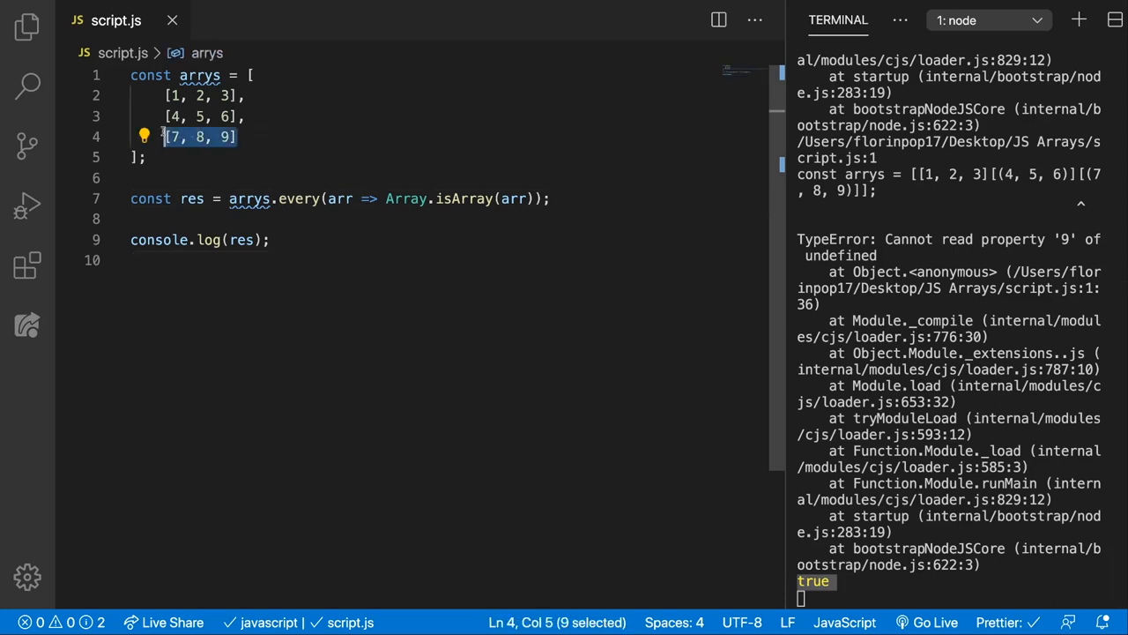
type("'123")
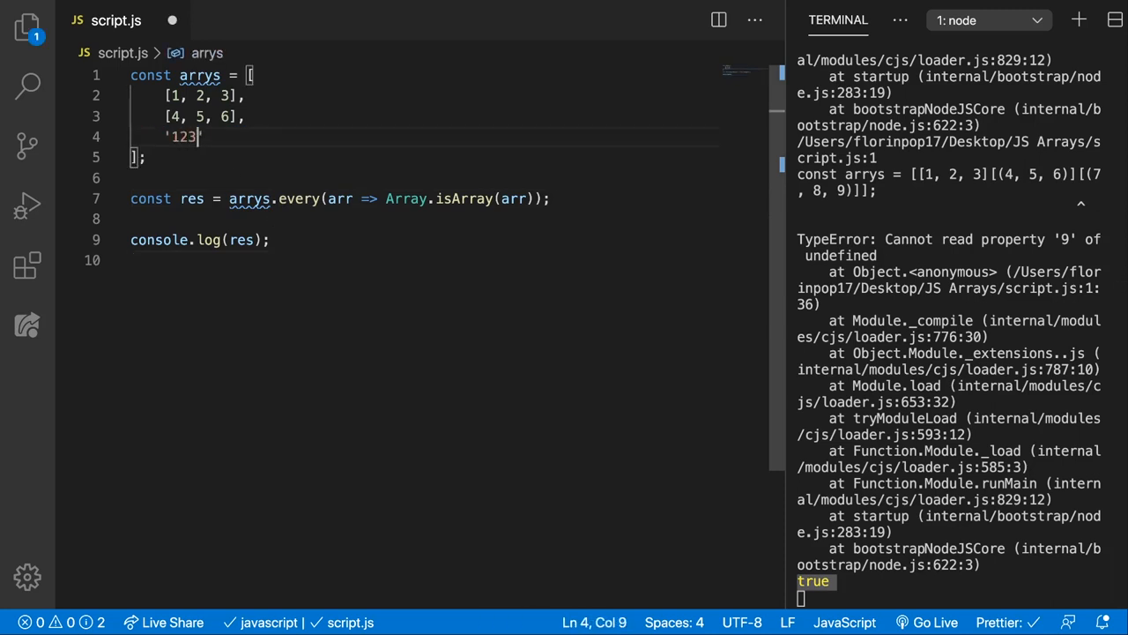